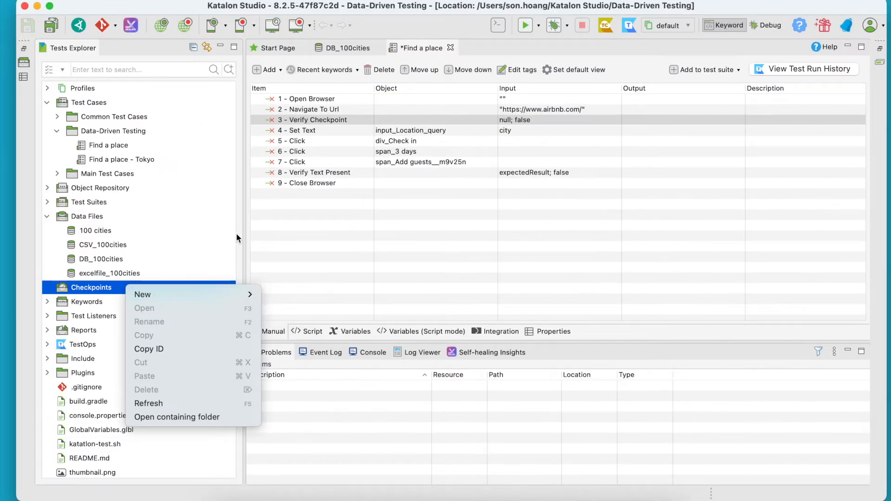
Step: Start New > Checkpoint from the Checkpoints folder, then cancel the dialog
left_click(313, 120)
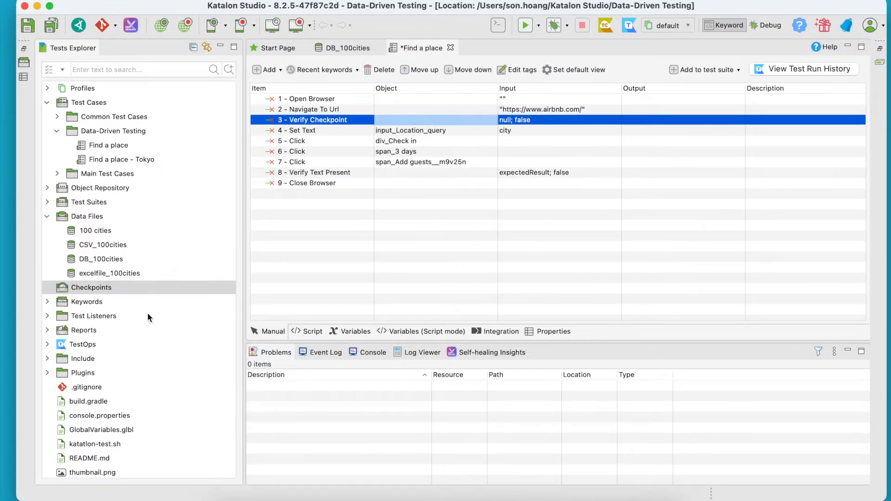
right_click(91, 287)
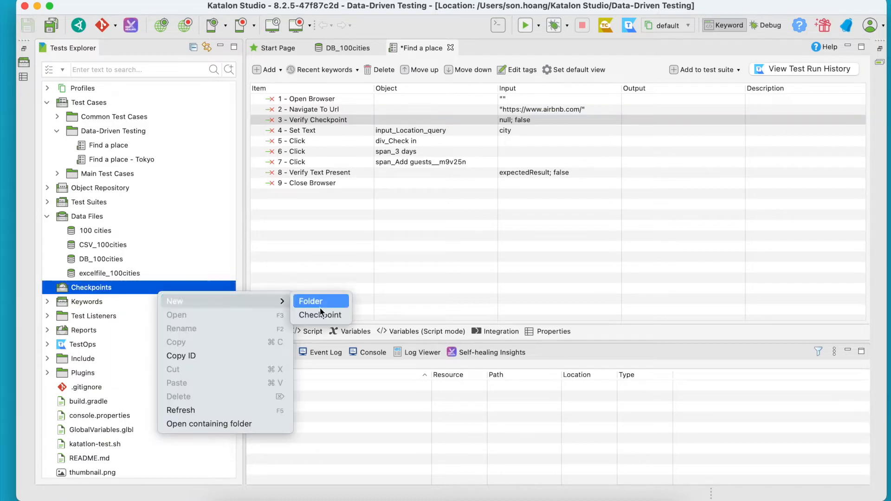
left_click(320, 314)
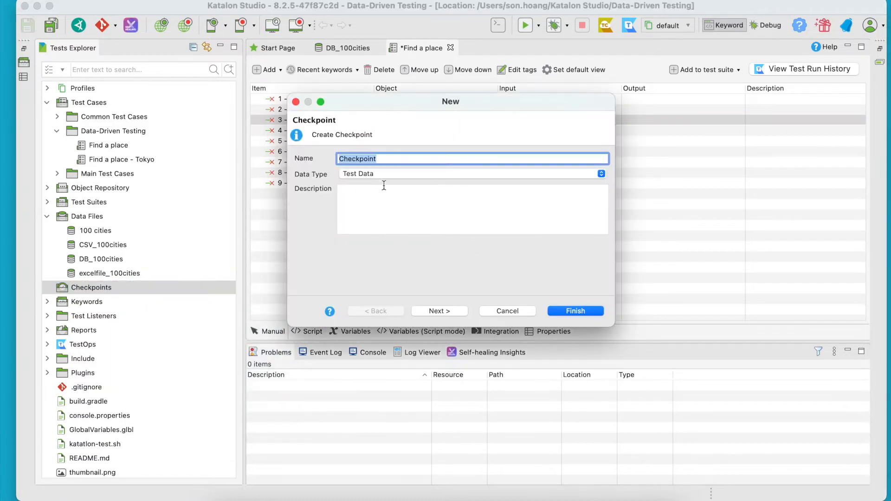
left_click(471, 174)
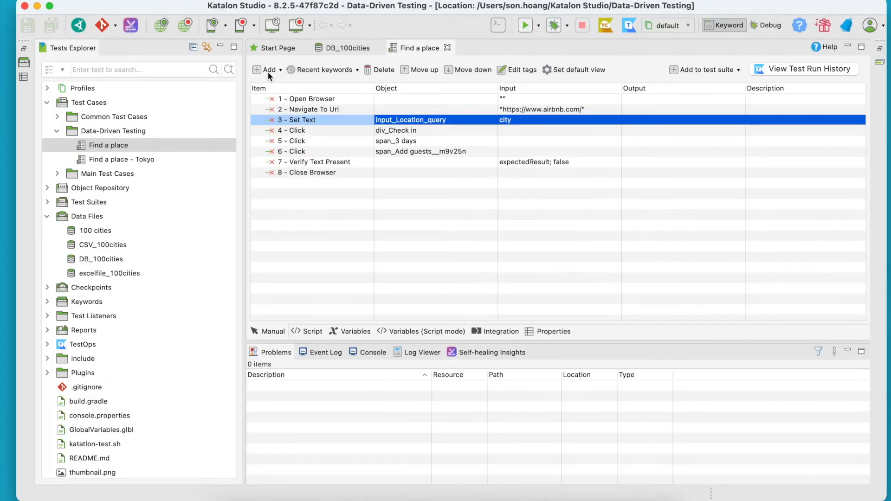
Step: Insert a Verify Checkpoint step right after Navigate To Url, found by typing 'verify chec'
left_click(312, 110)
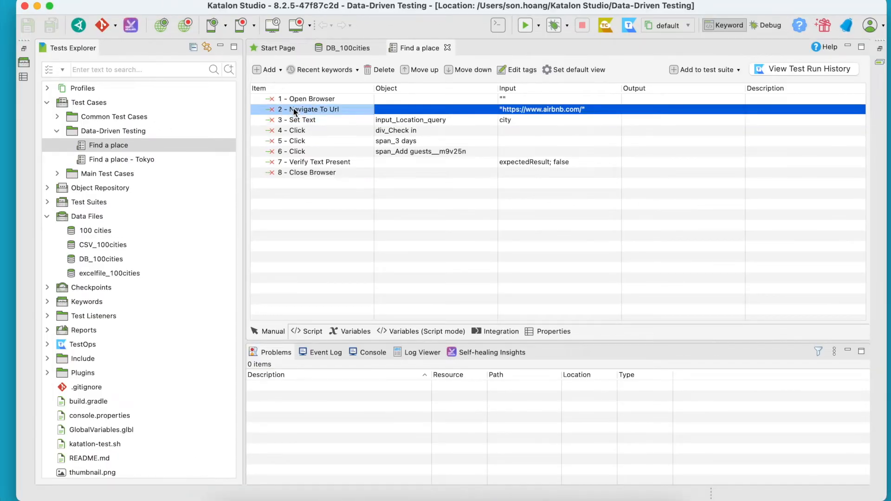
left_click(267, 70)
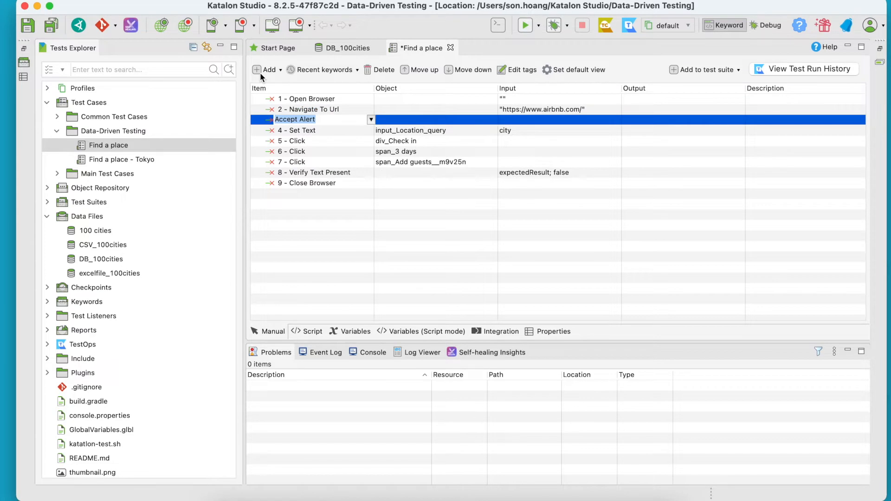
type("verify")
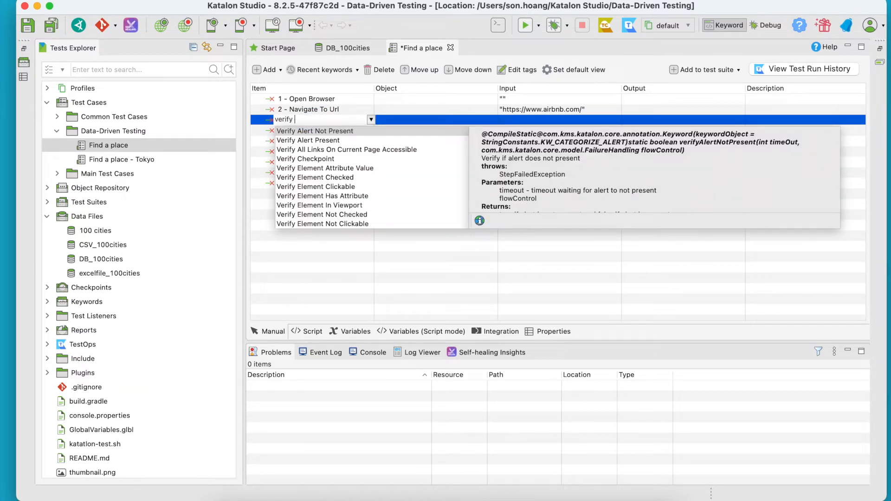
type("chec")
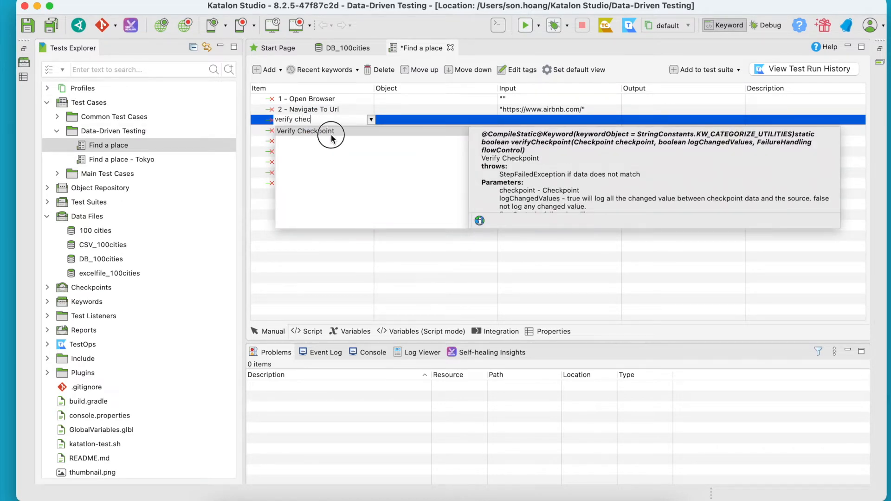
left_click(305, 131)
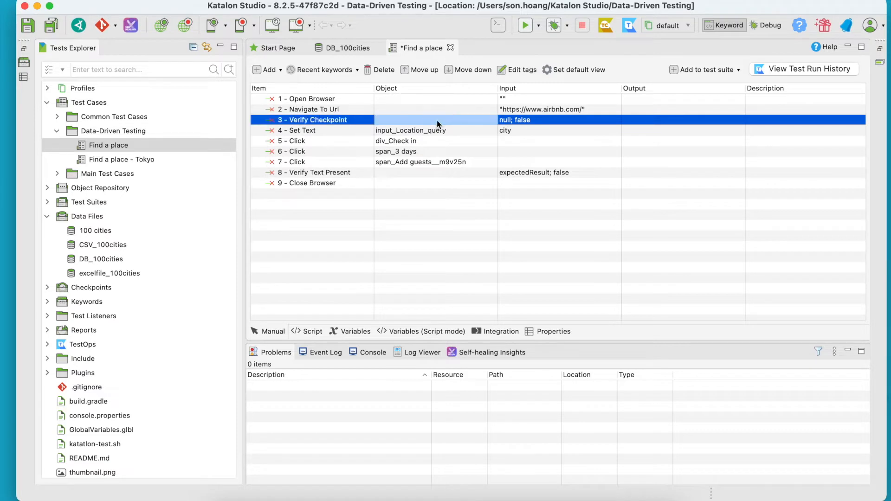
mouse_move(112, 270)
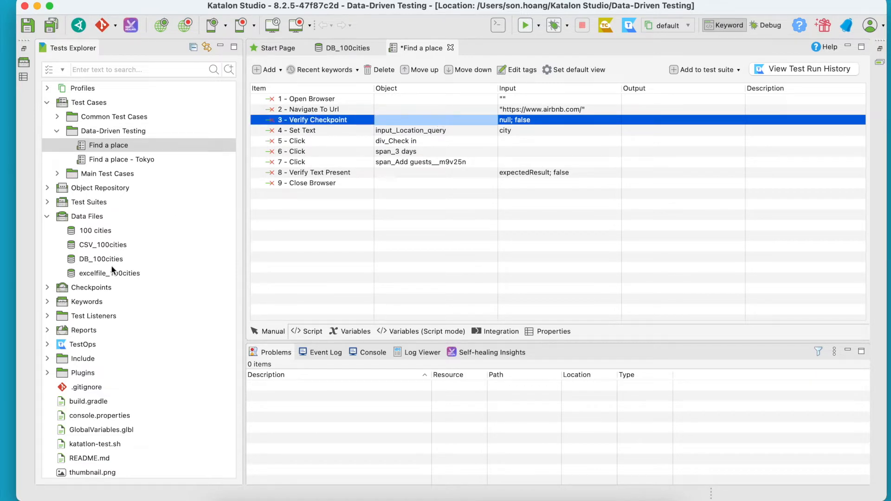
Step: Create a Database Data checkpoint using the Postgres driver, querying everything from db_ddt
left_click(91, 287)
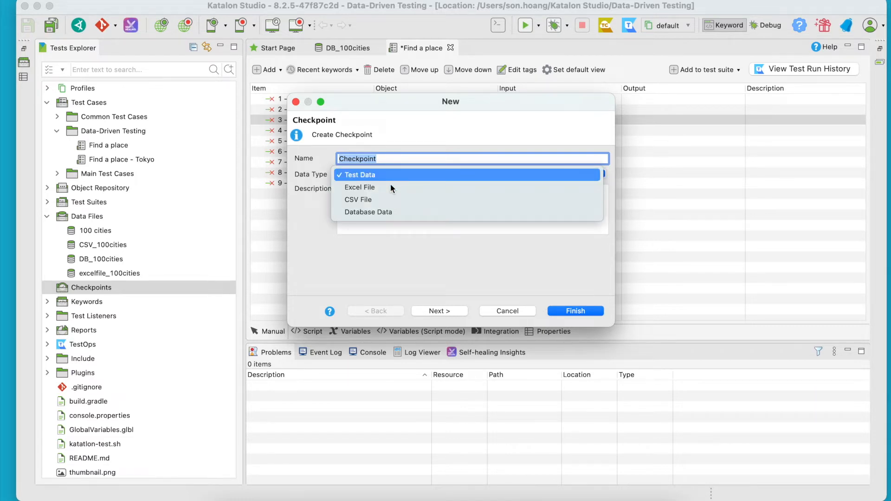
left_click(368, 212)
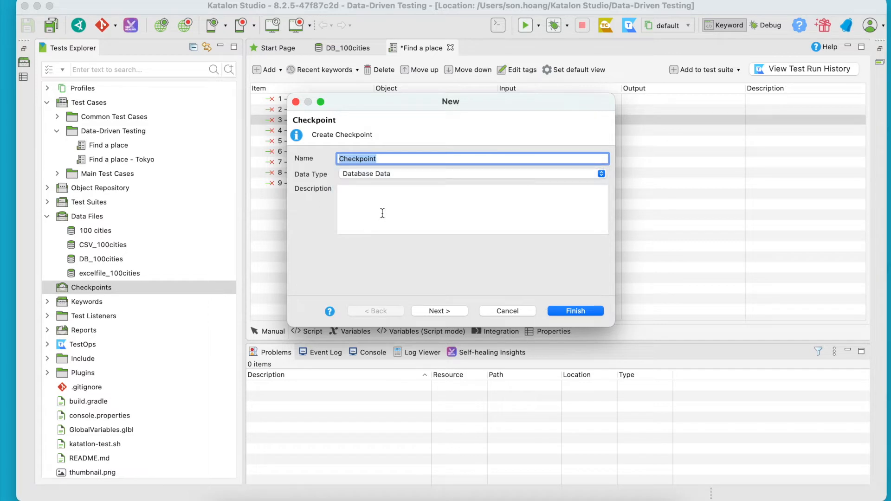
left_click(439, 311)
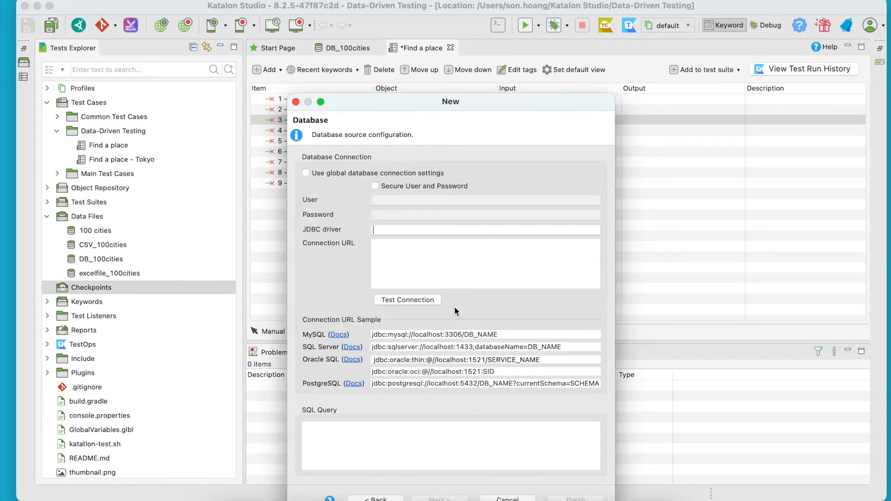
type("P")
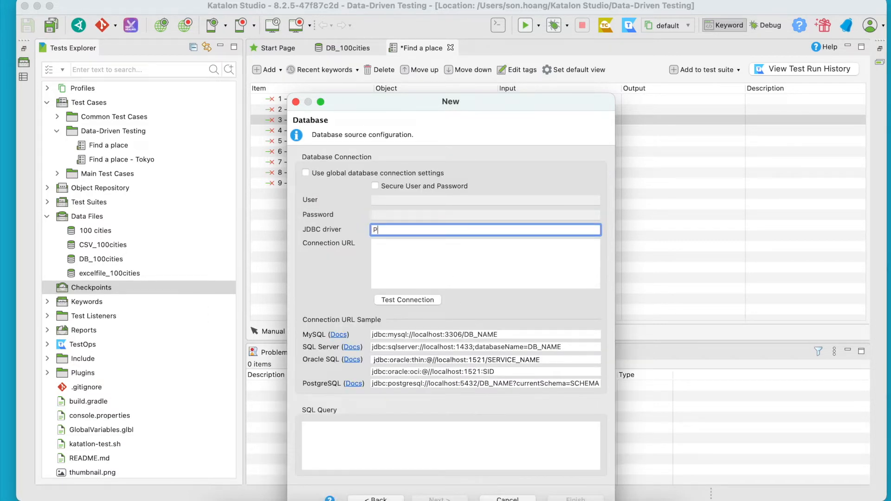
type("ostgres")
left_click(450, 445)
type("select * from")
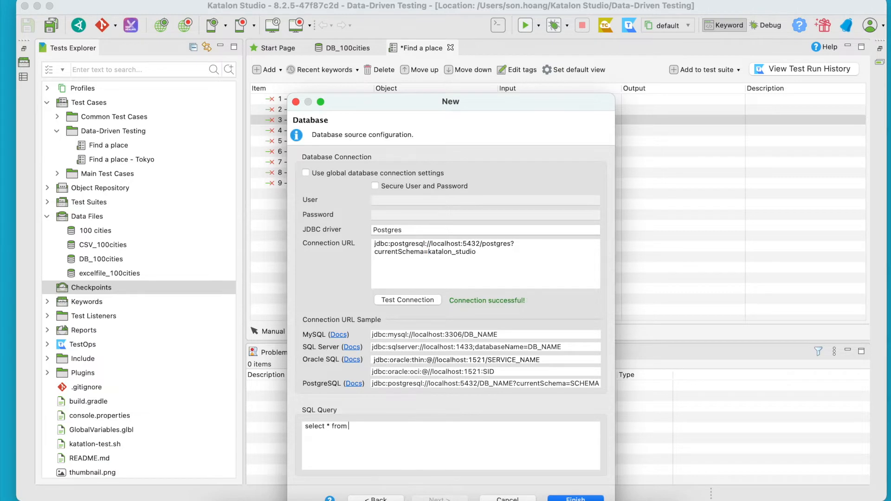
type("db_ddt")
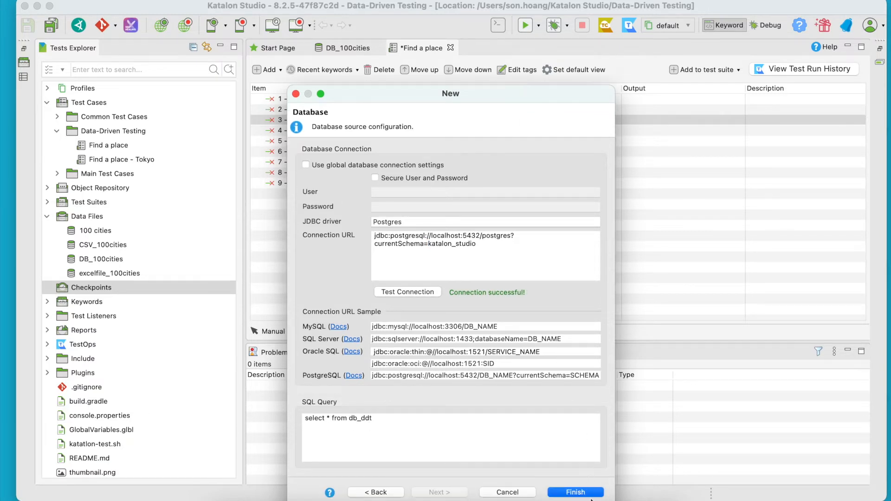
left_click(575, 492)
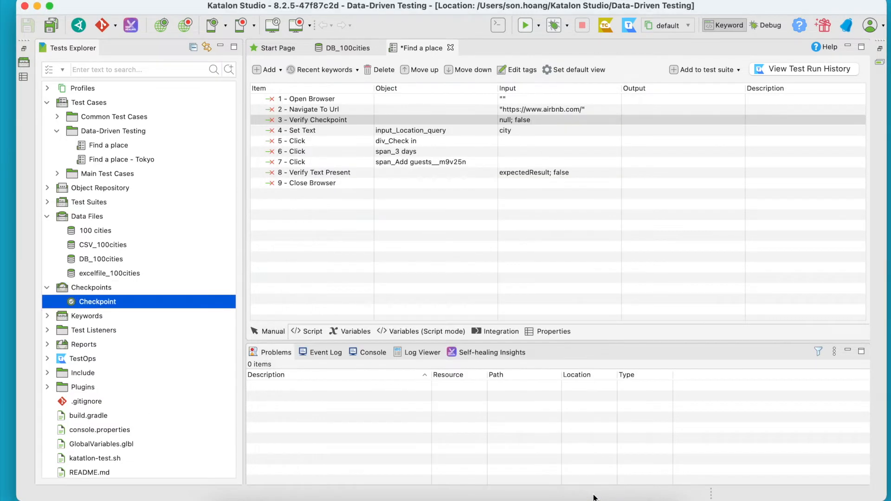
Step: In the Checkpoint editor, mark the city and expected columns of all rows for verification
double_click(97, 302)
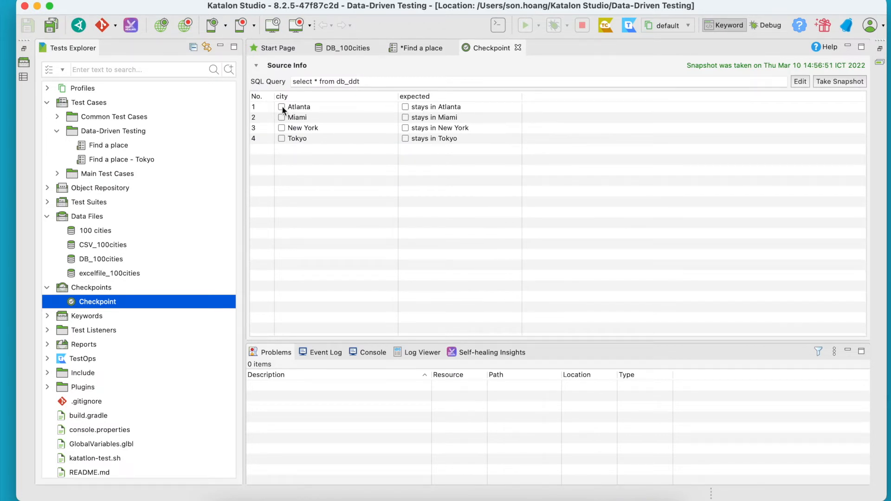
left_click(298, 106)
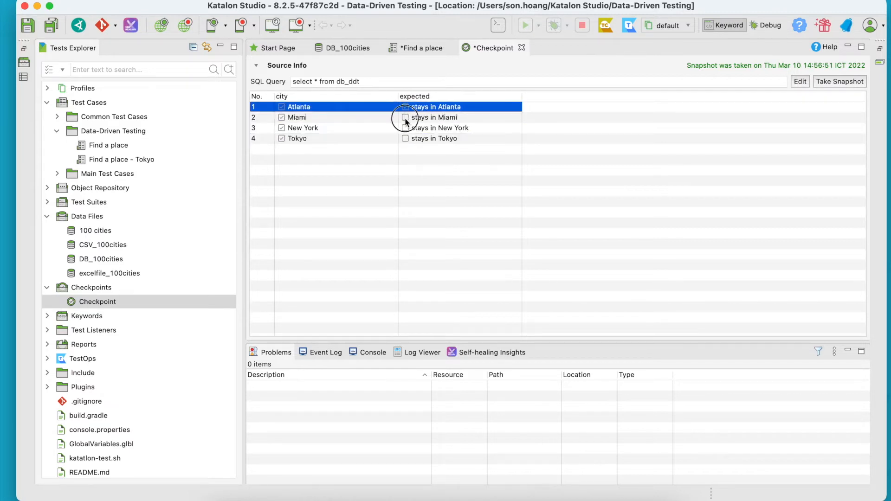
left_click(433, 138)
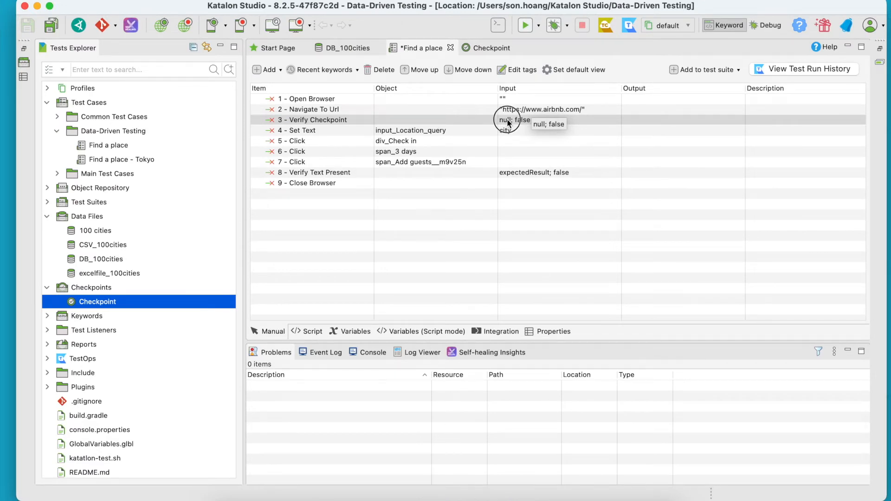
Step: Set the Verify Checkpoint step's checkpoint parameter to Checkpoints/Checkpoint
double_click(514, 120)
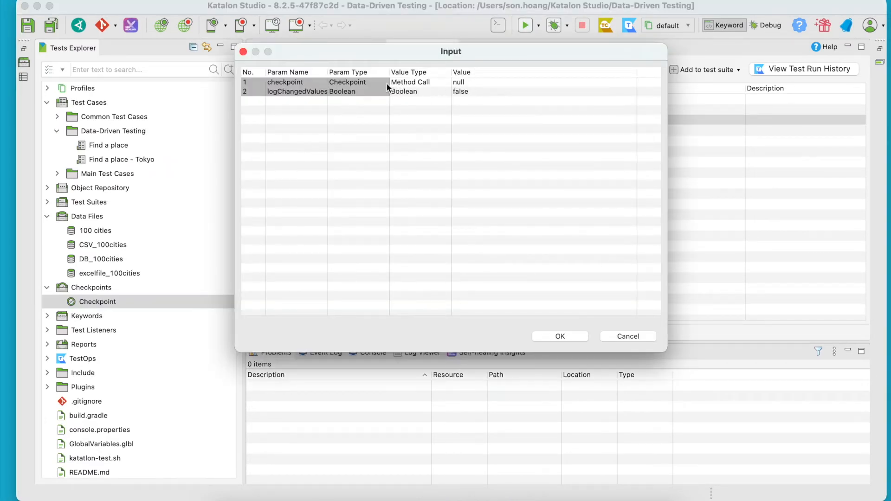
left_click(409, 81)
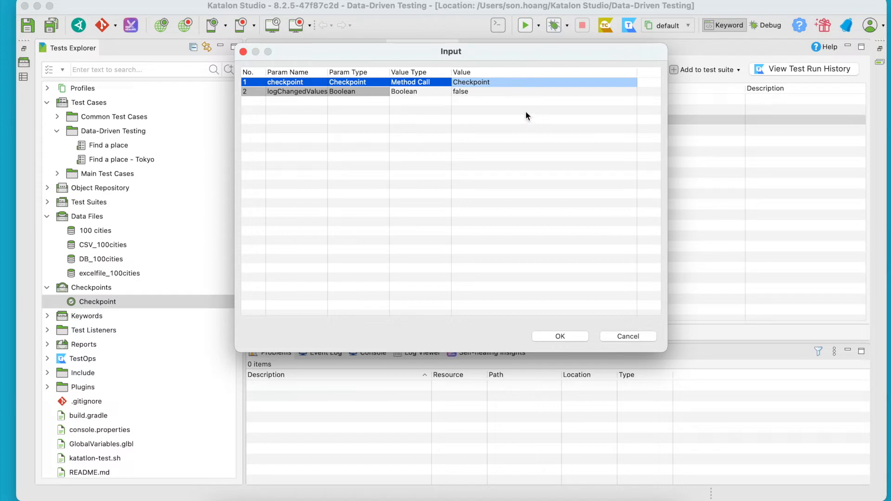
left_click(559, 335)
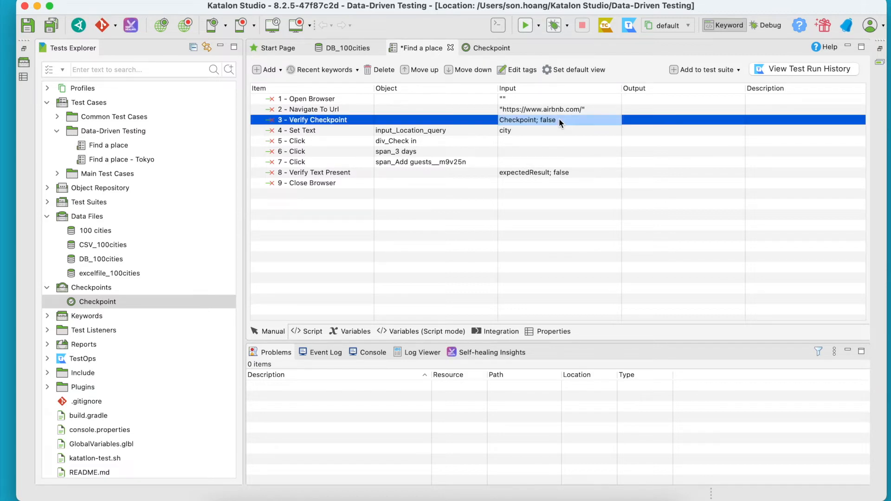
mouse_move(581, 131)
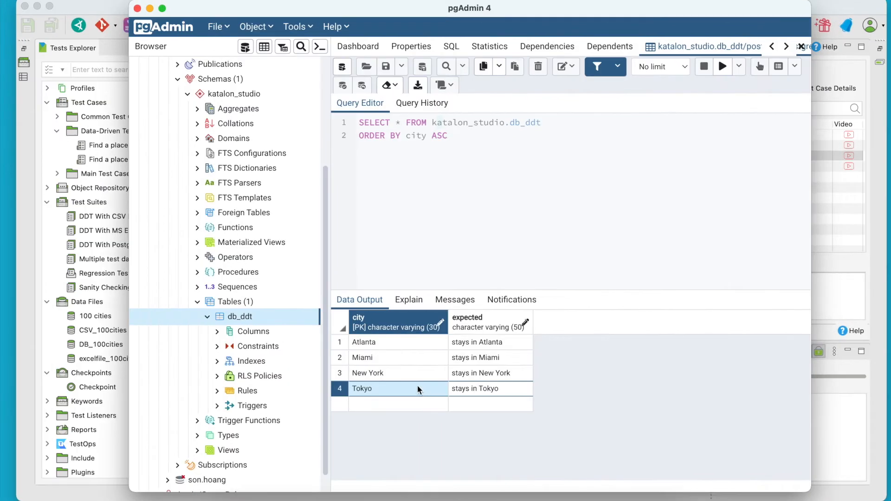
Step: Change Tokyo's expected value in db_ddt from 'stays in Tokyo' to 'stay in Tokyo'
double_click(362, 389)
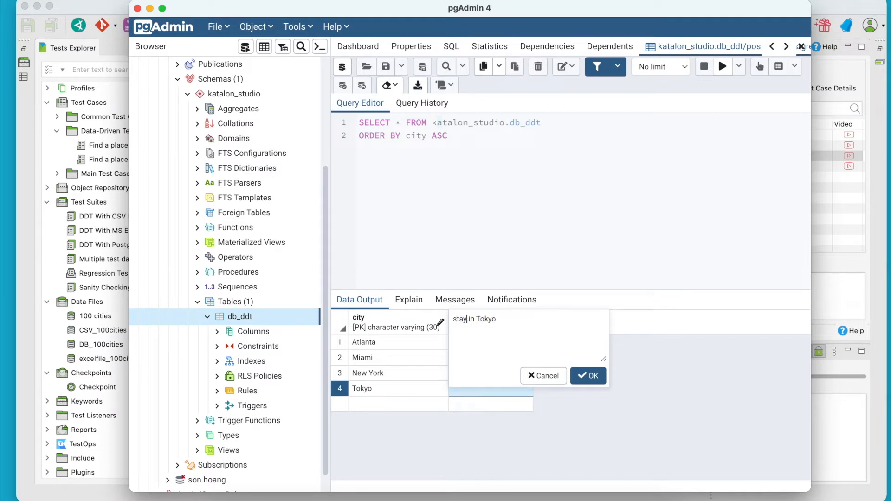
left_click(588, 376)
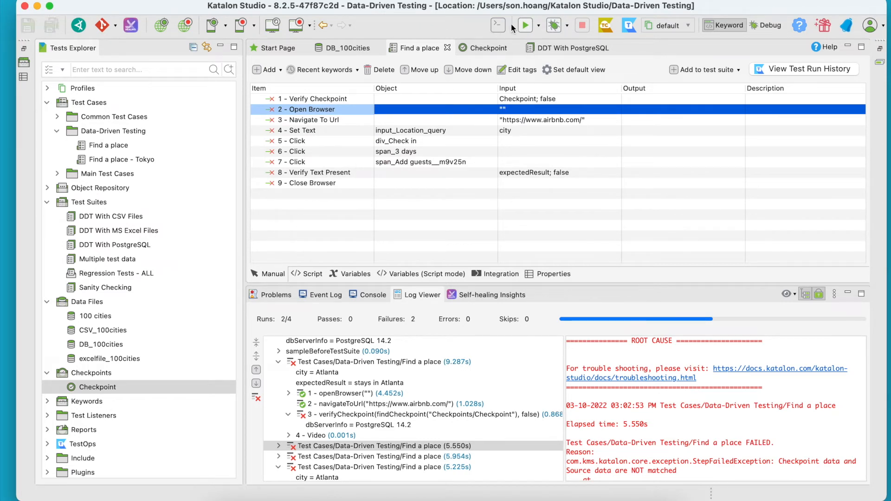
Step: Run the DDT With PostgreSQL test suite again
left_click(568, 48)
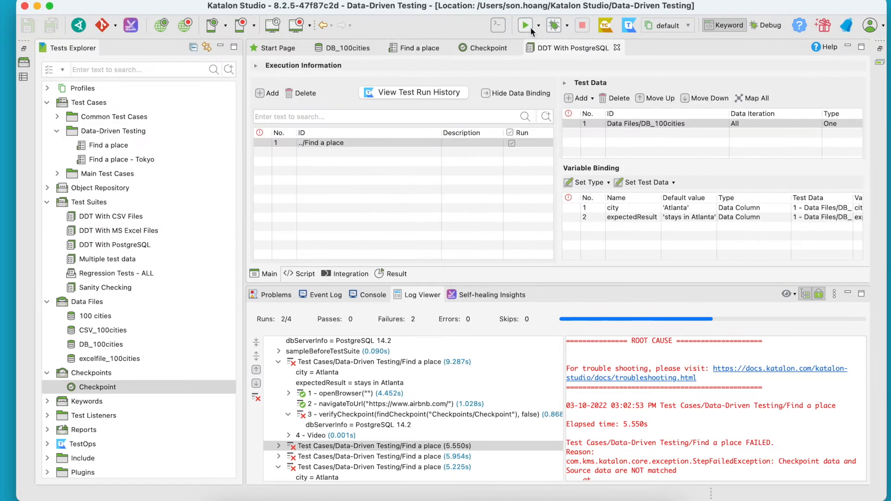
left_click(521, 25)
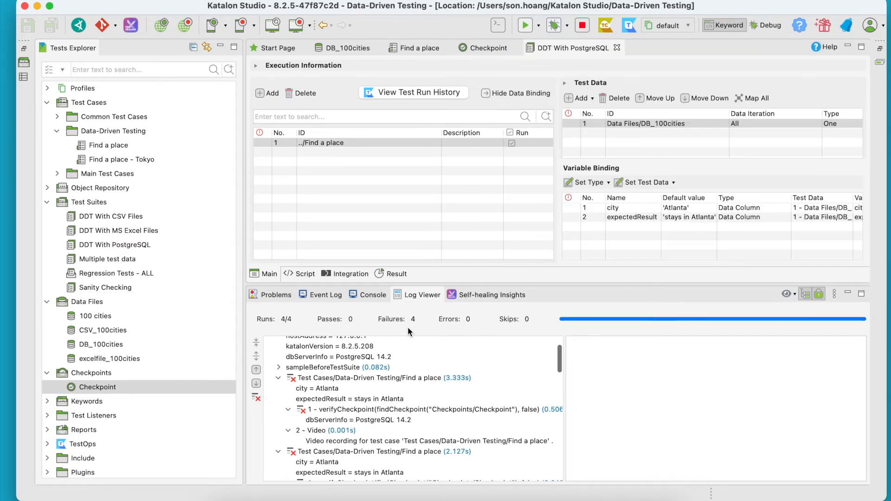
Step: Inspect the failed verifyCheckpoint step in the Log Viewer and scroll through the runs
left_click(398, 409)
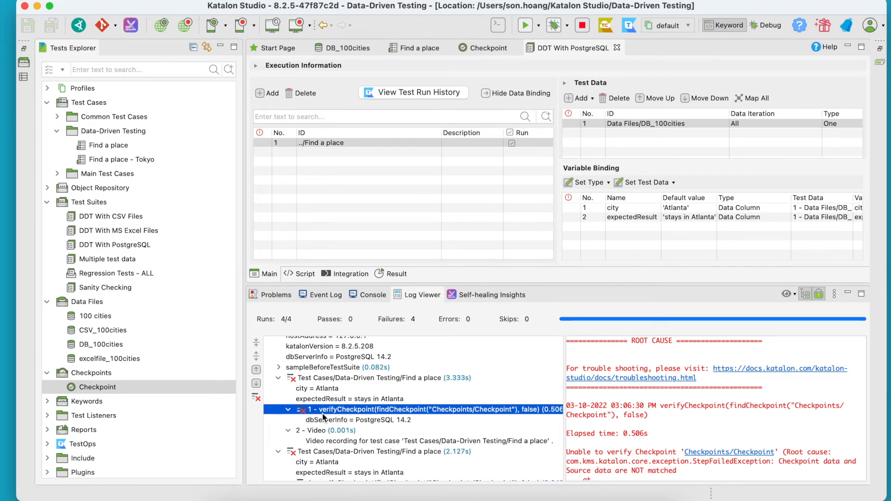
mouse_move(335, 409)
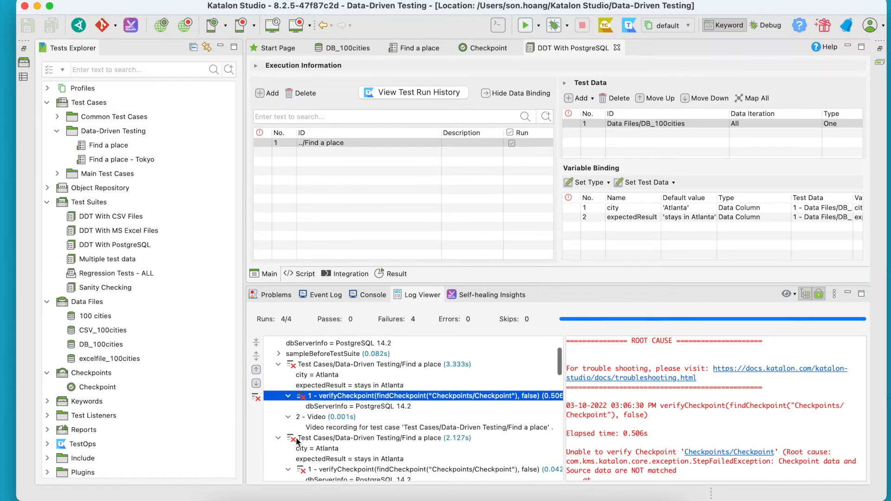
scroll("down", 3)
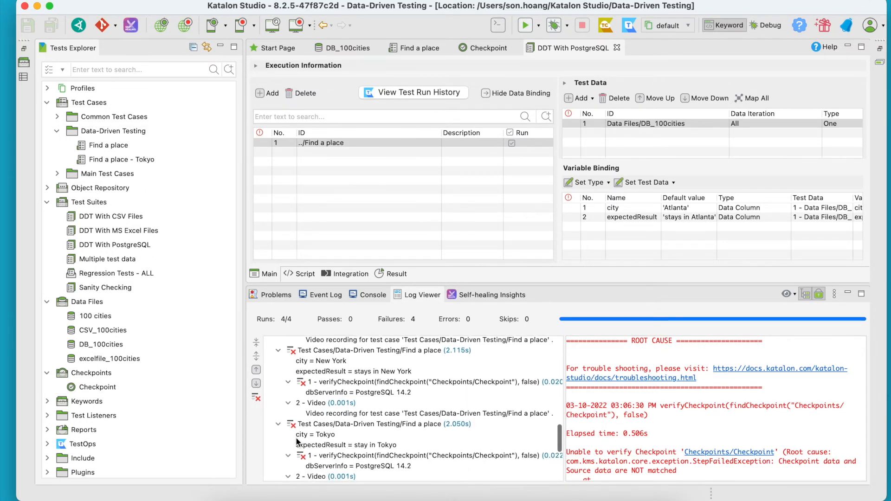
scroll("down", 3)
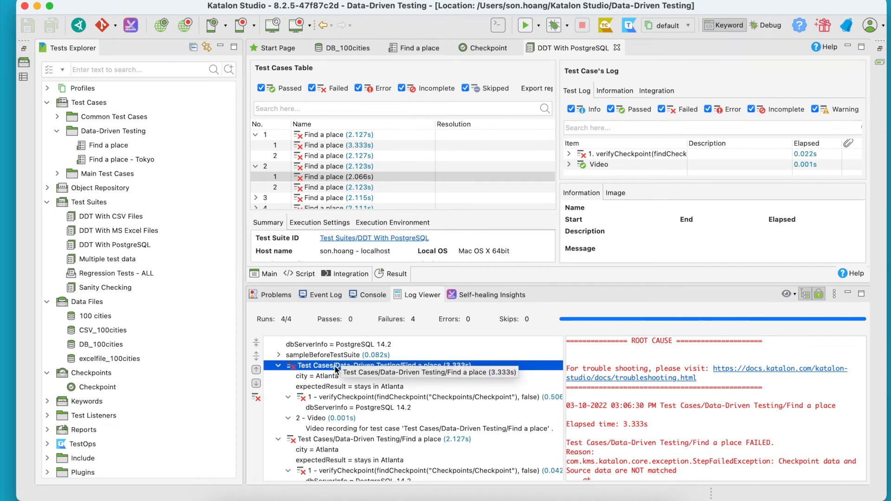
left_click(97, 387)
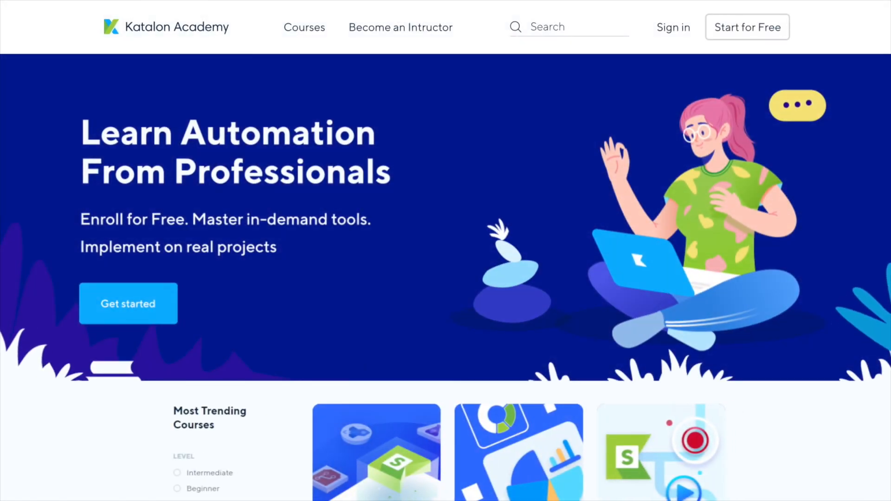
Step: Go to the Courses catalogue from the Katalon Academy home page
scroll("down", 3)
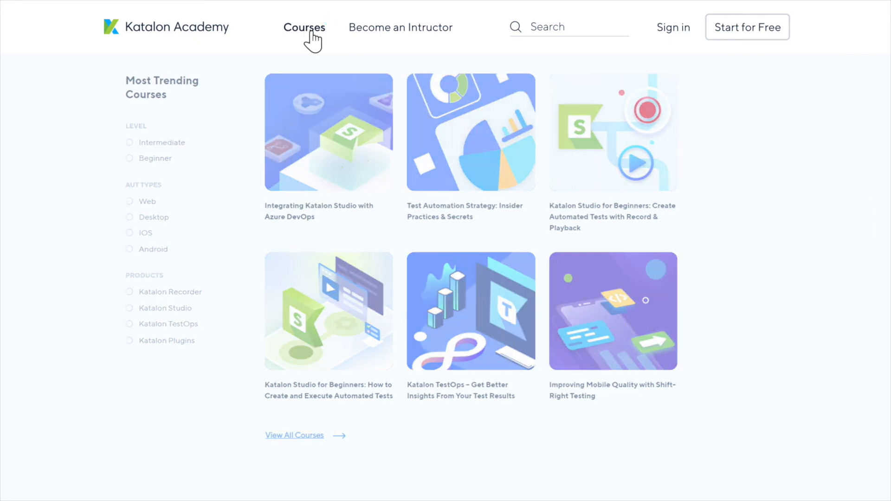
left_click(304, 27)
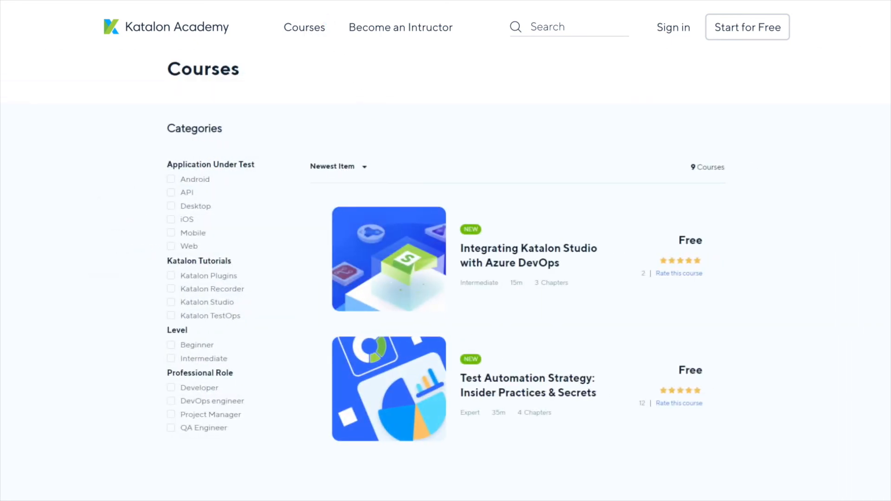